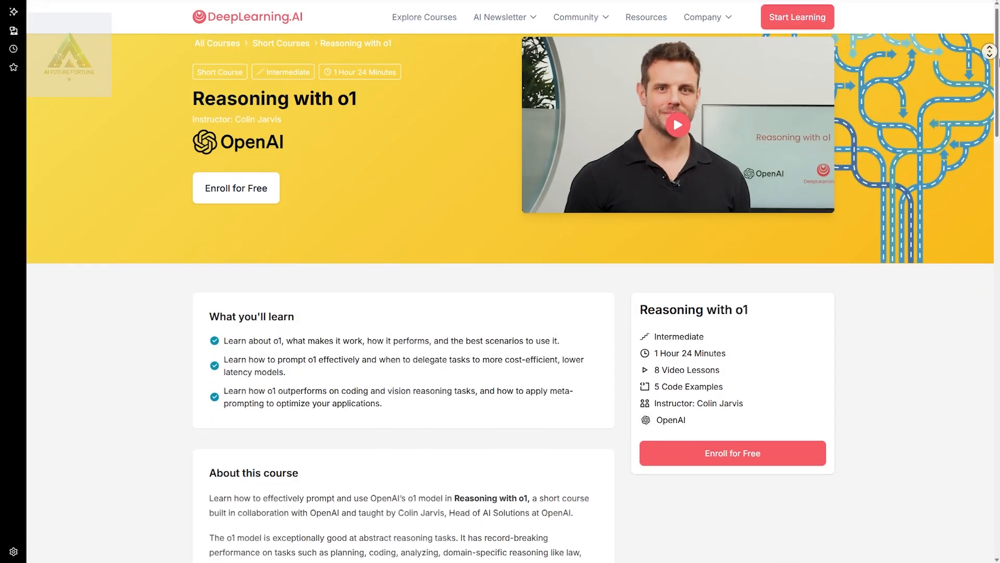
- Scroll through the Vertex AI course overview and the Vertex AI Platform product page
scroll(down, 3)
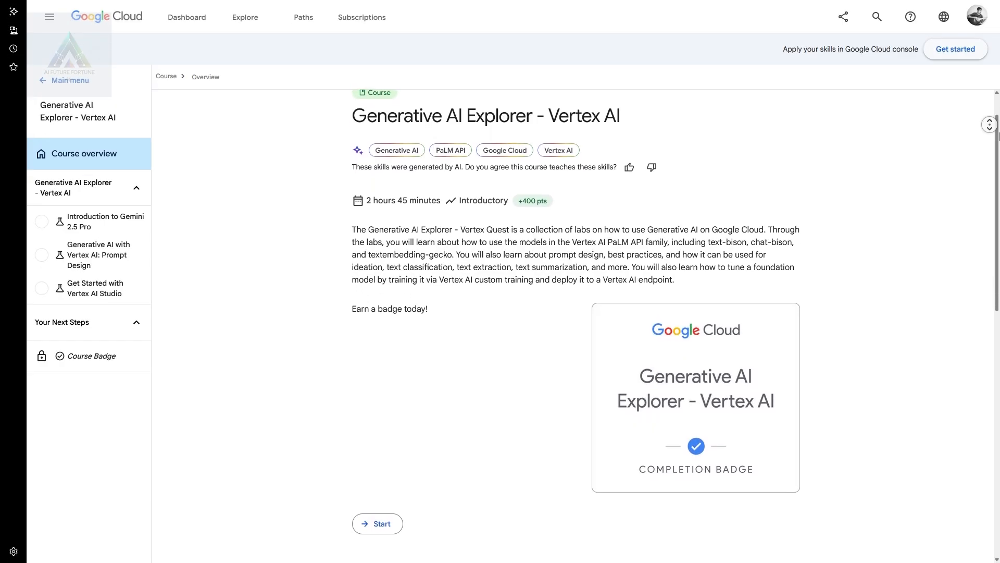
scroll(down, 3)
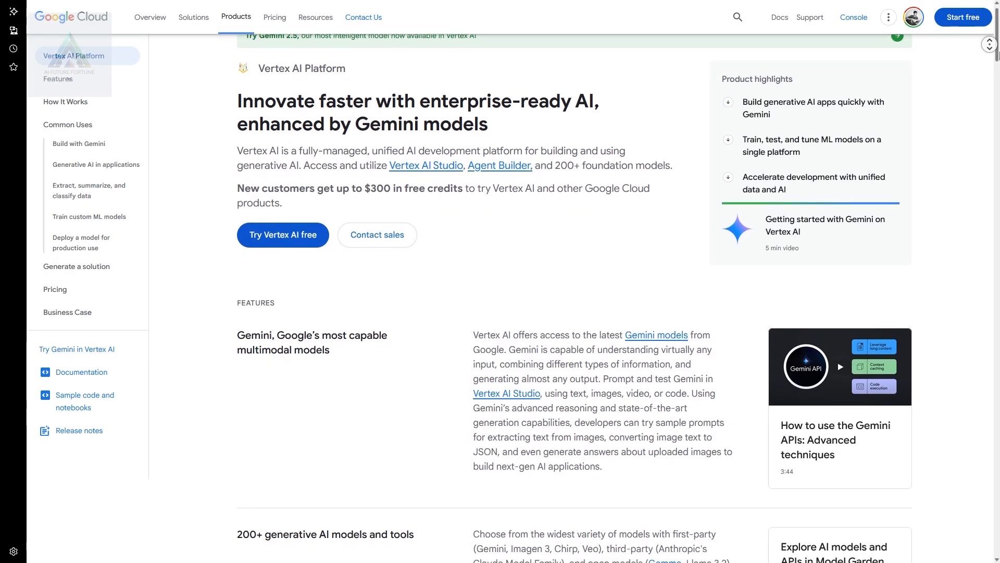
scroll(down, 3)
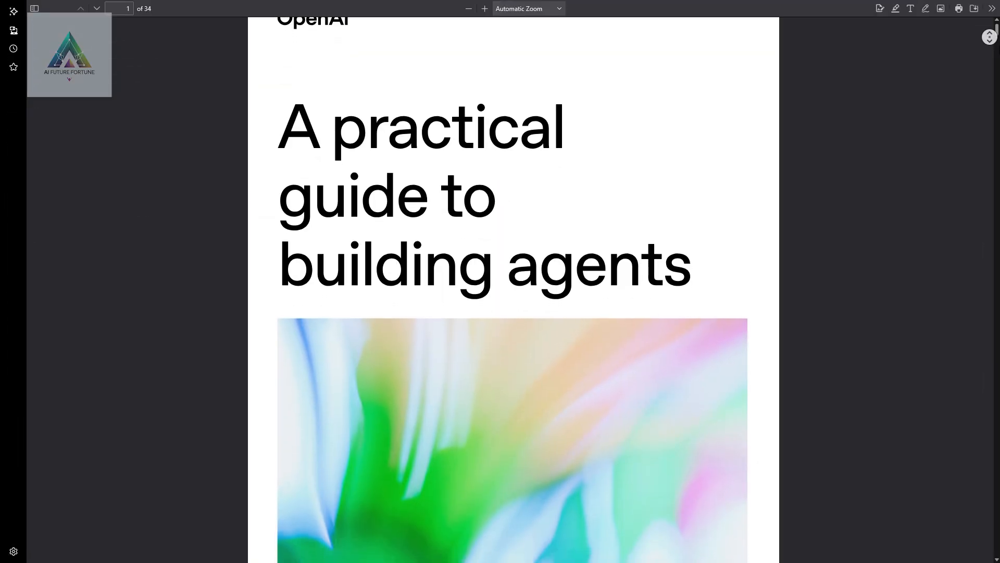
- Scroll the OpenAI 'A practical guide to building agents' PDF down to its page 3 introduction
scroll(down, 3)
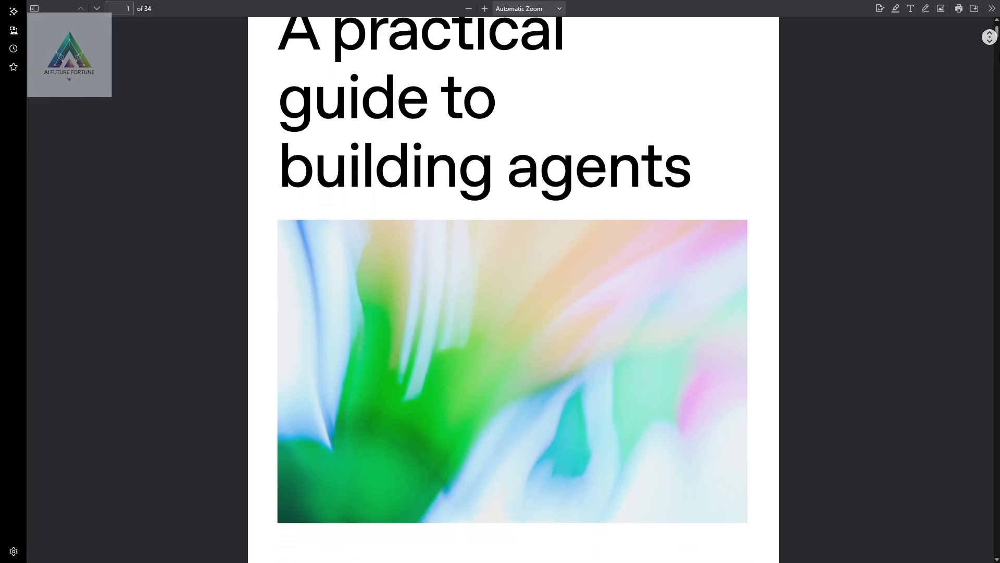
scroll(down, 3)
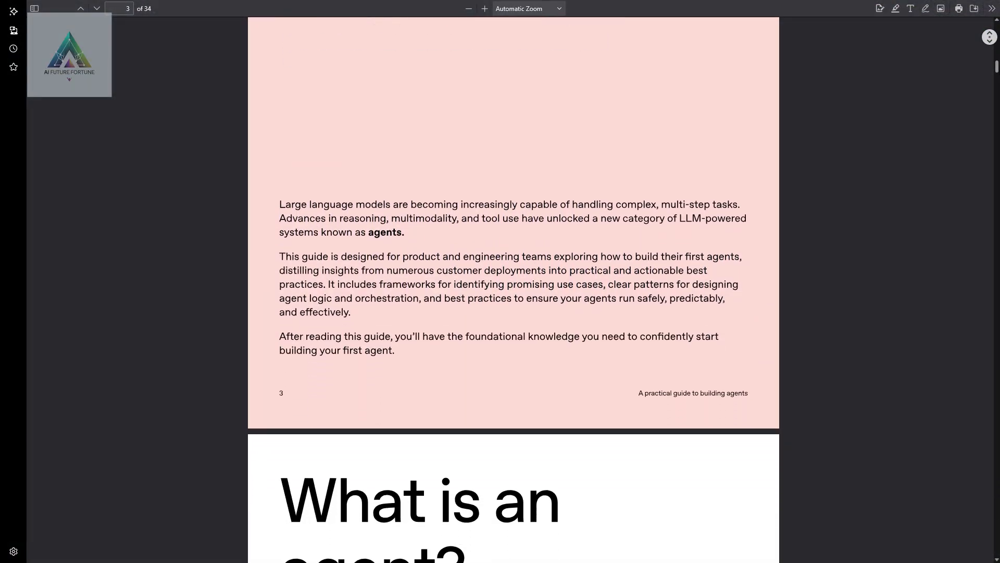
scroll(down, 3)
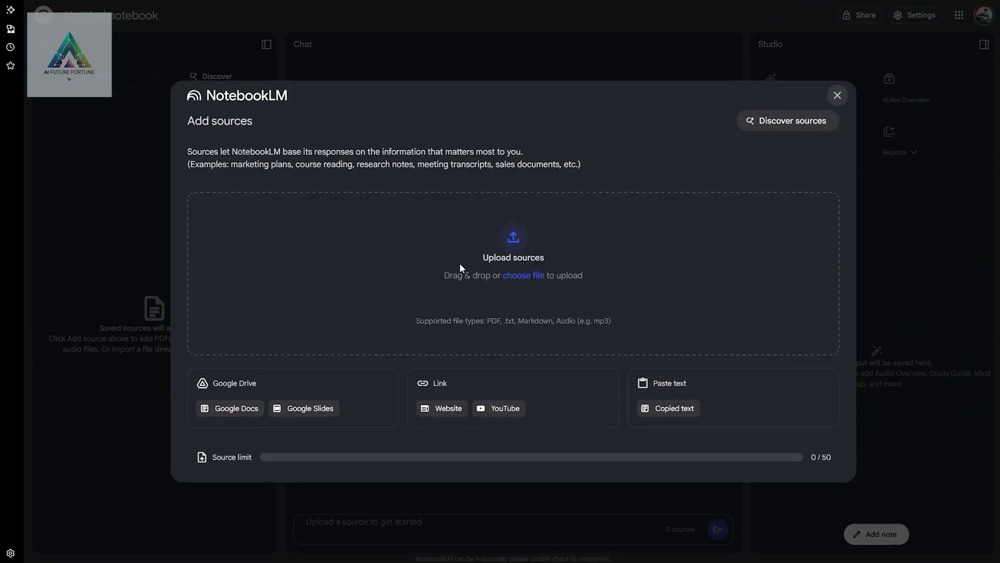
- Start uploading a source from Downloads to the new notebook, then browse the 'Understand Anything' homepage
click(523, 275)
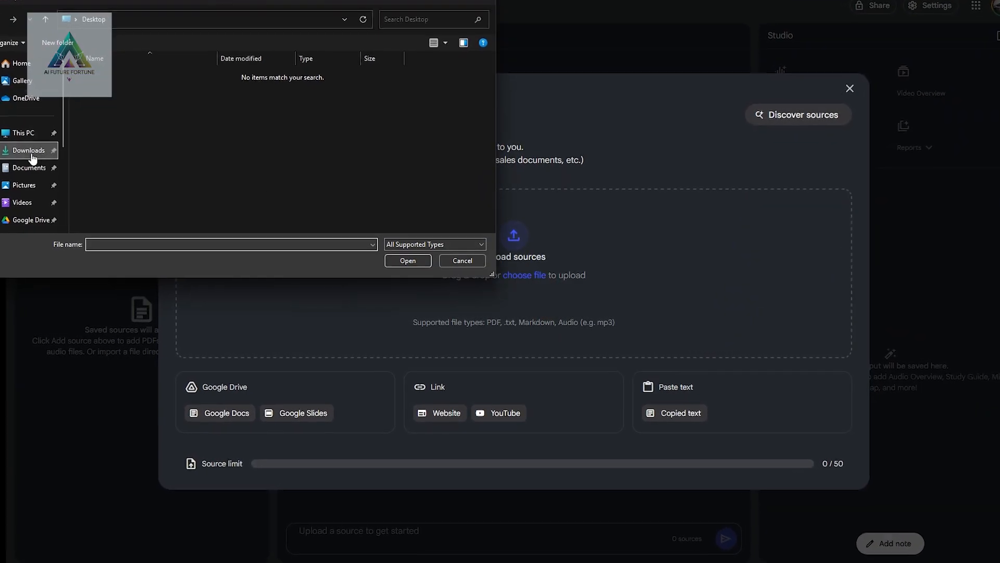
click(407, 260)
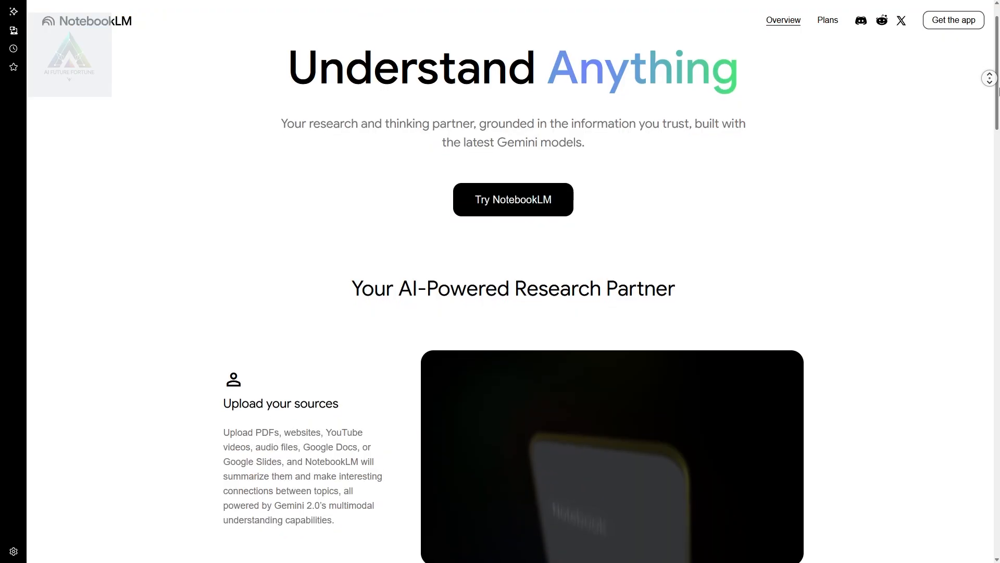
scroll(down, 3)
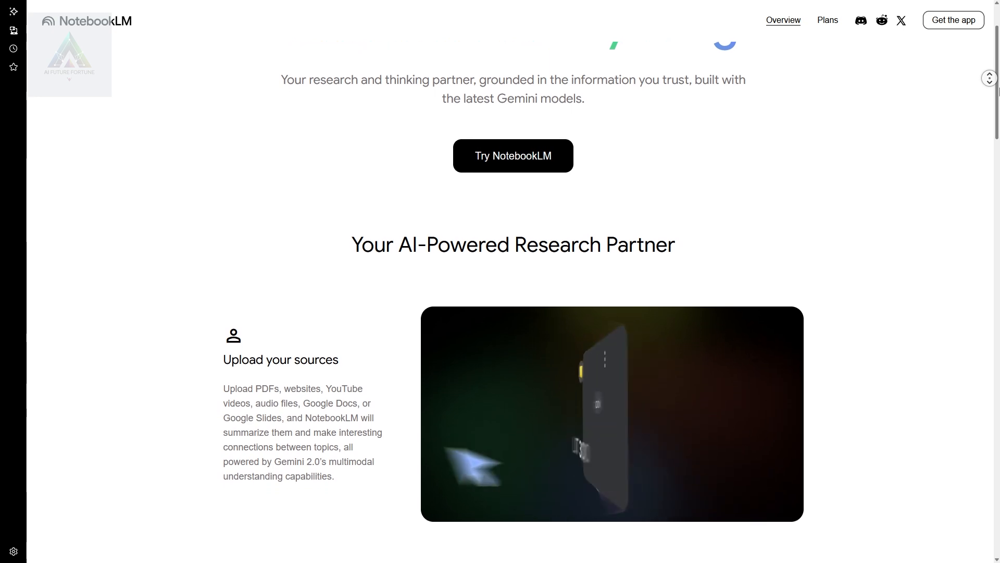
scroll(down, 3)
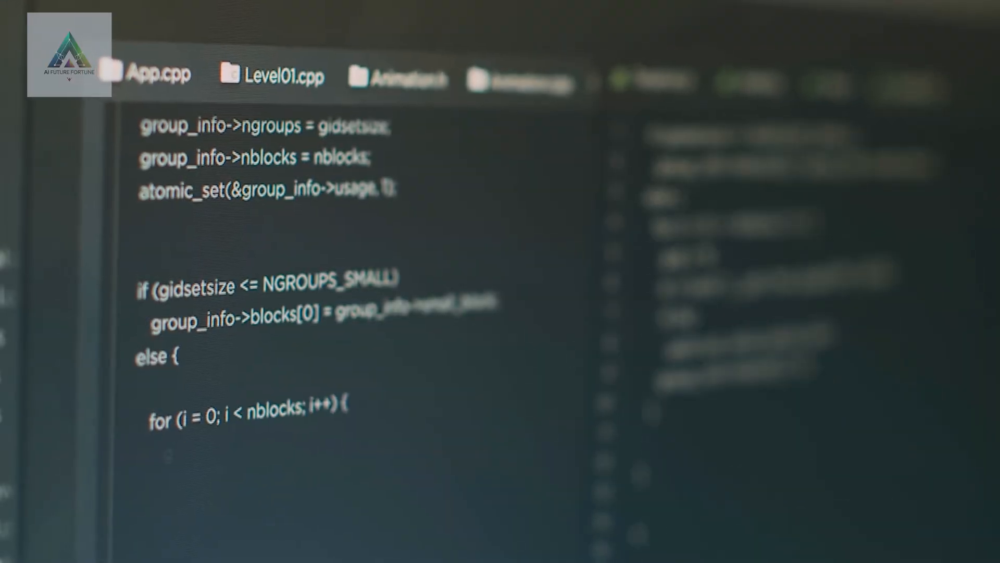
scroll(down, 3)
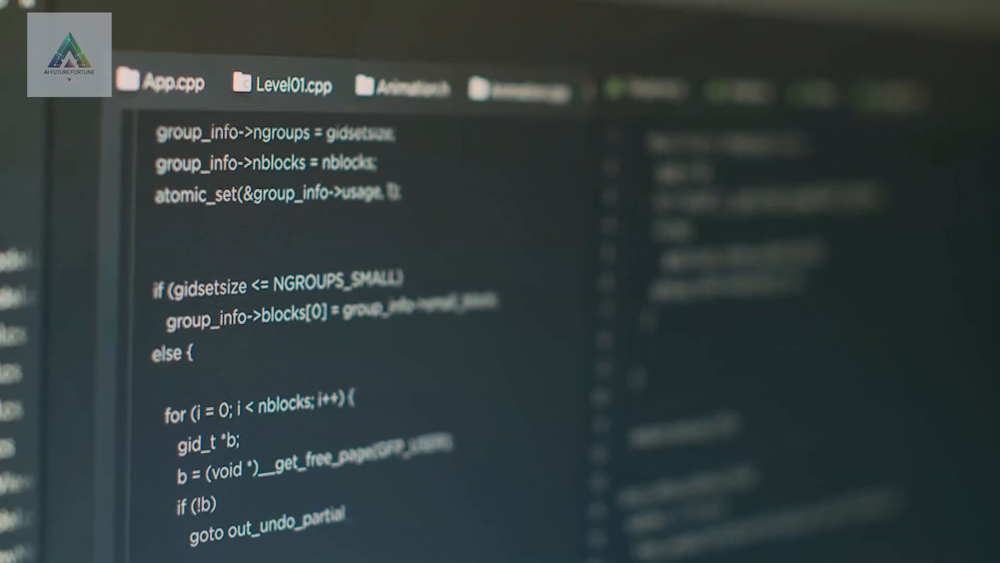
scroll(down, 3)
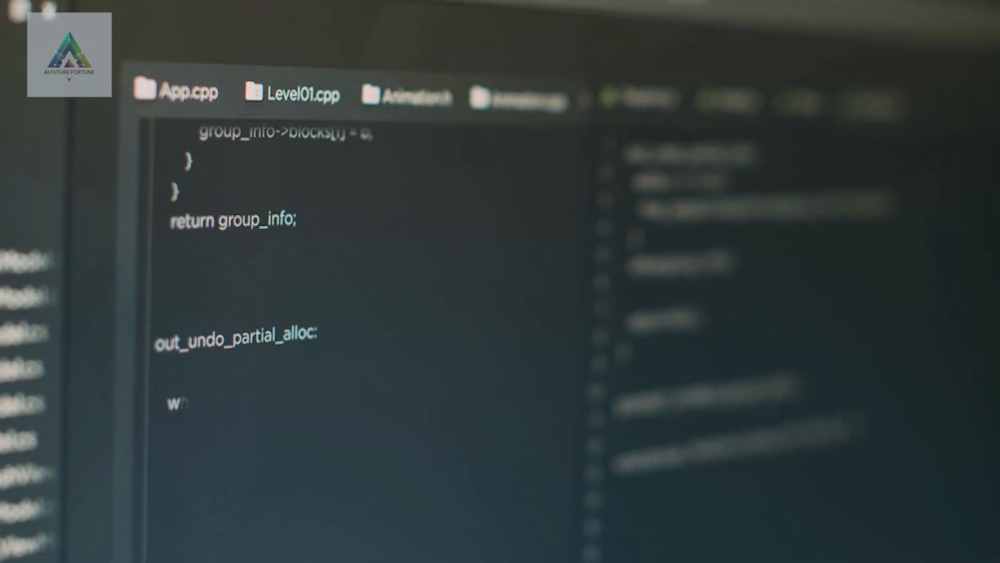